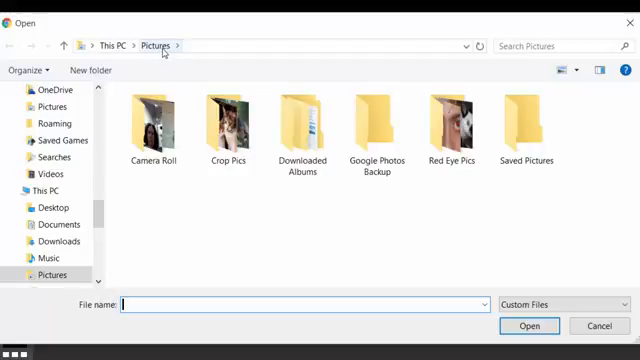
Browse into the Red Eye Pics folder and select redeye-hamster-flickr-hannah-gilbert.jpg.
left_click(153, 120)
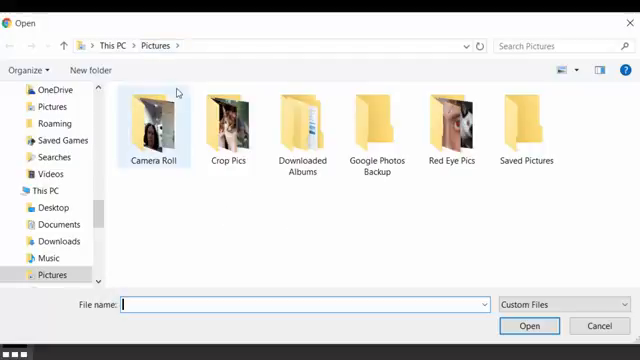
left_click(451, 123)
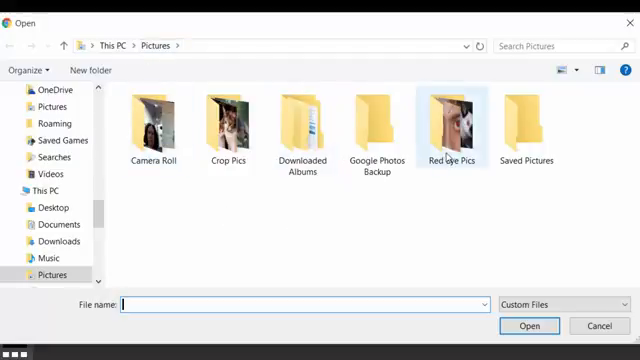
double_click(447, 118)
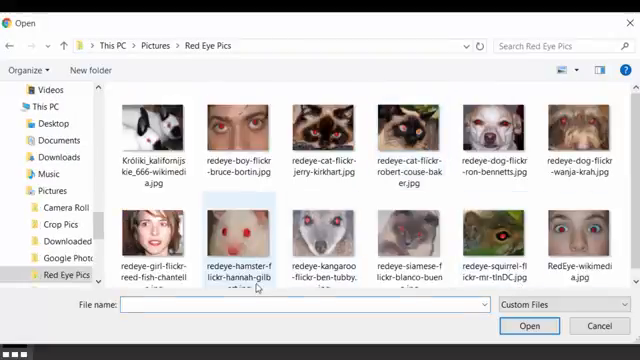
left_click(236, 230)
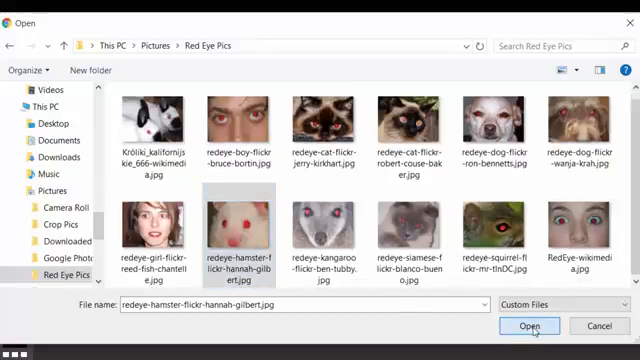
Load the hamster photo and darken both red eyes with the Red Eye Reduction tool.
left_click(531, 326)
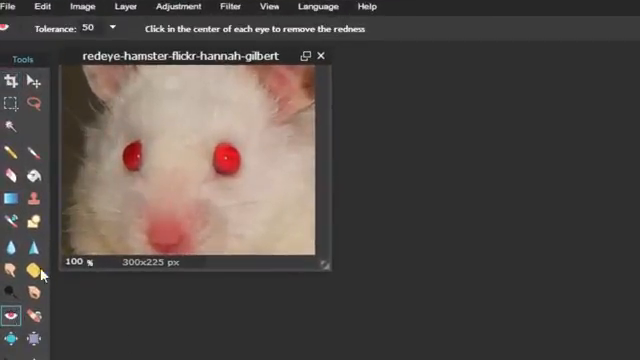
left_click(130, 155)
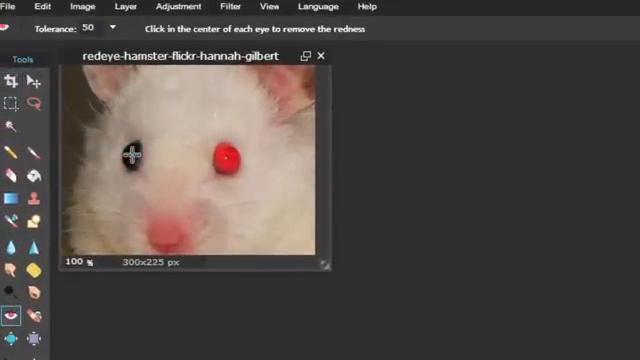
left_click(226, 160)
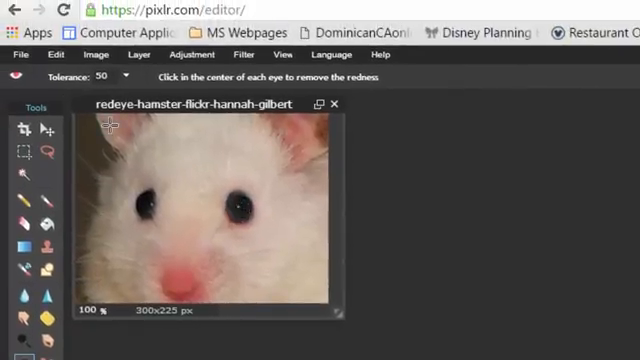
left_click(20, 54)
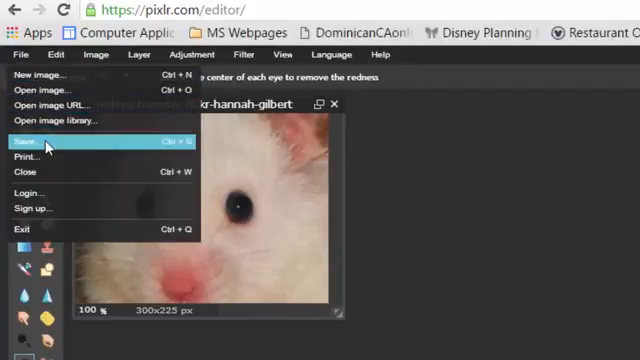
left_click(30, 141)
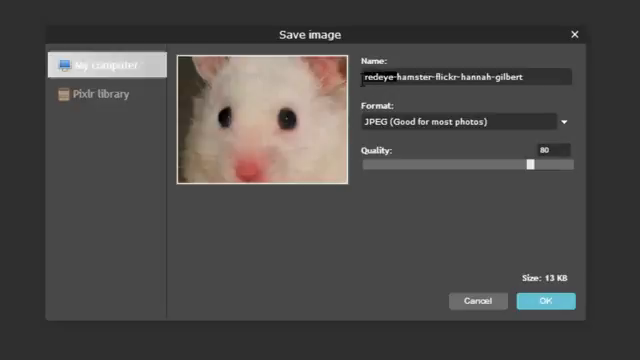
type("hamster-flickr-hannah-gilbert")
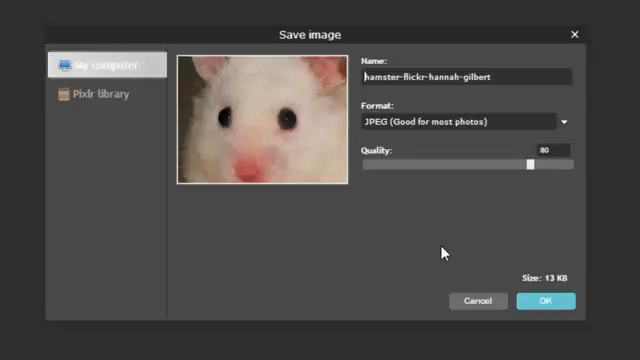
left_click(536, 301)
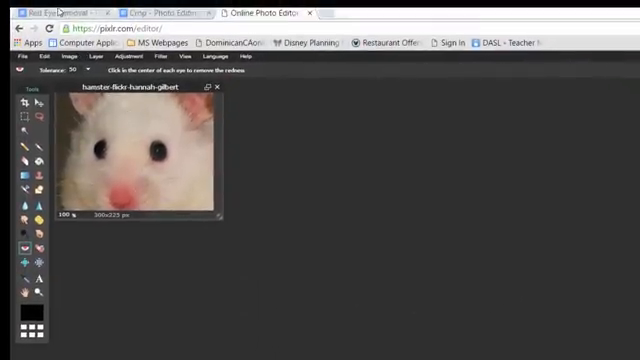
In the Red Eye Removal document, start an image upload and select hamster-flickr-hannah-gilbert.jpg.
left_click(135, 12)
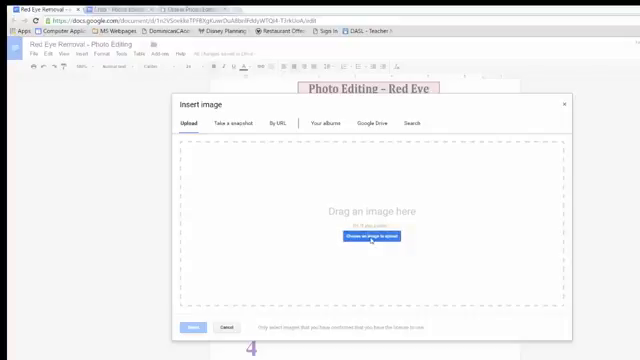
left_click(375, 237)
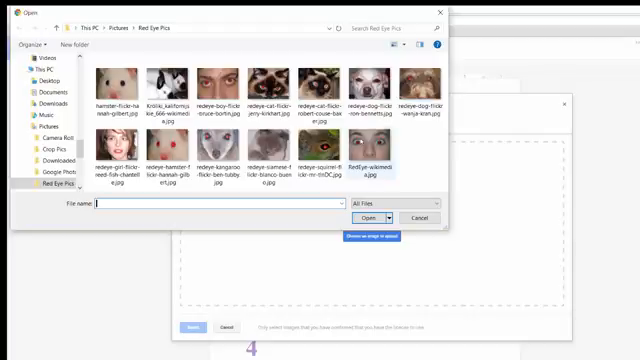
left_click(172, 80)
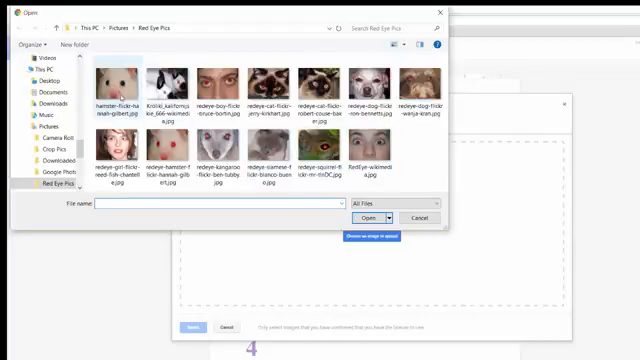
left_click(117, 75)
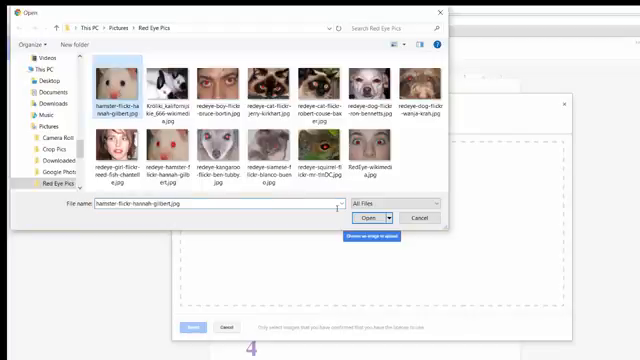
Upload the corrected hamster photo into the After red eye box beside row 1.
left_click(375, 218)
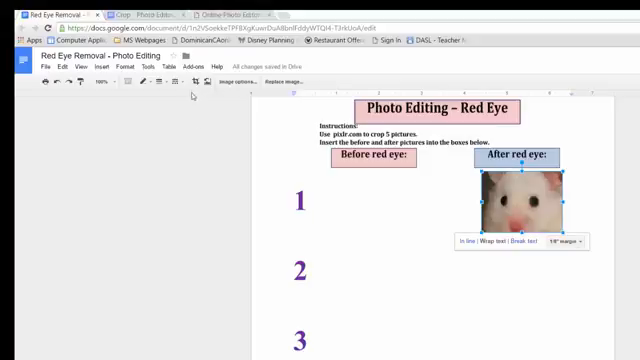
left_click(296, 202)
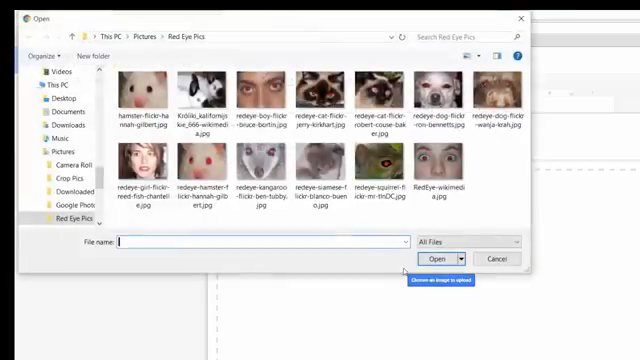
left_click(198, 170)
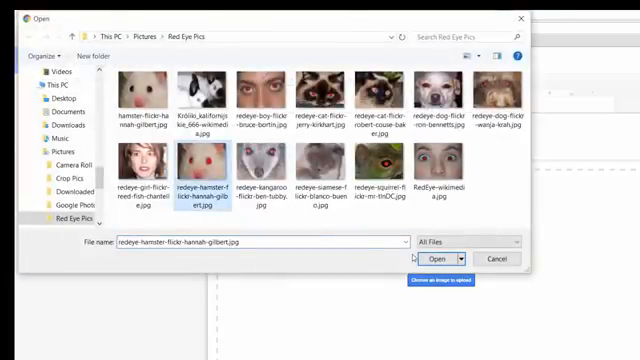